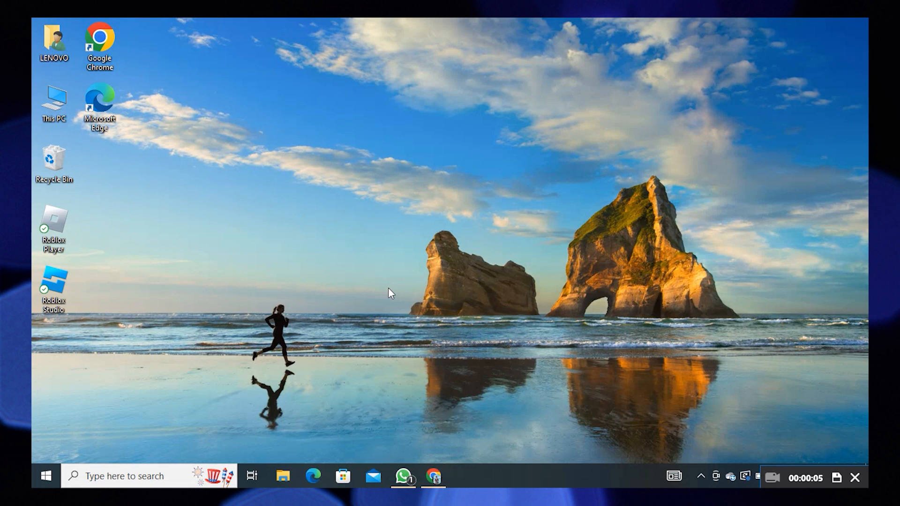
- Launch Google Chrome from its desktop shortcut
click(433, 476)
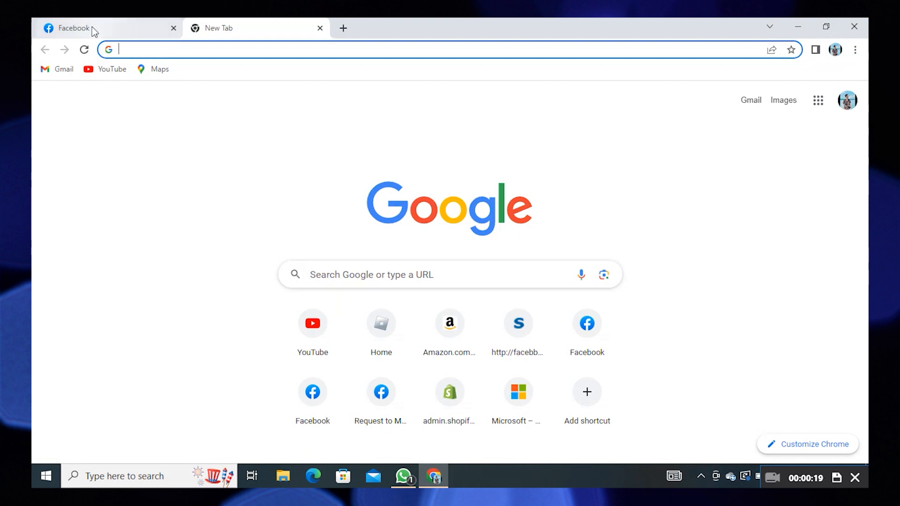
- View the Facebook tab, then navigate the new tab to facebook.com/profile/merge
click(73, 28)
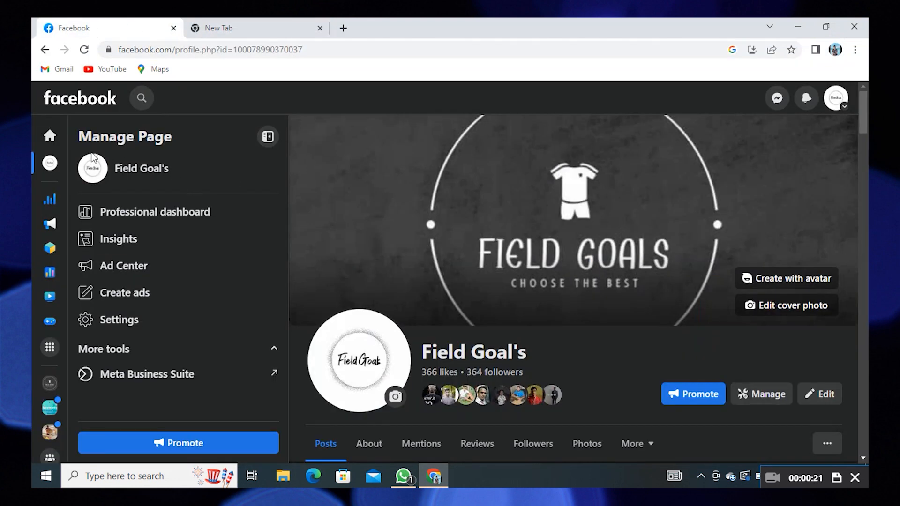
scroll(down, 3)
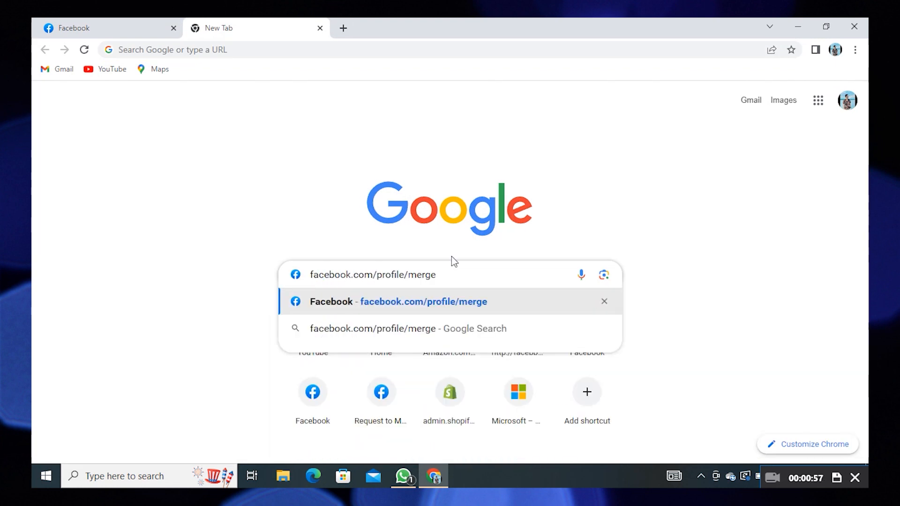
click(406, 328)
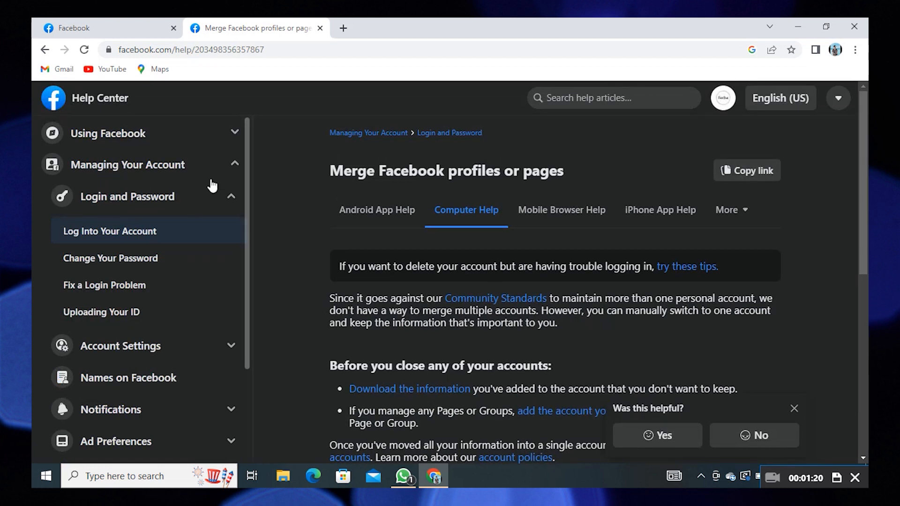
mouse_move(289, 268)
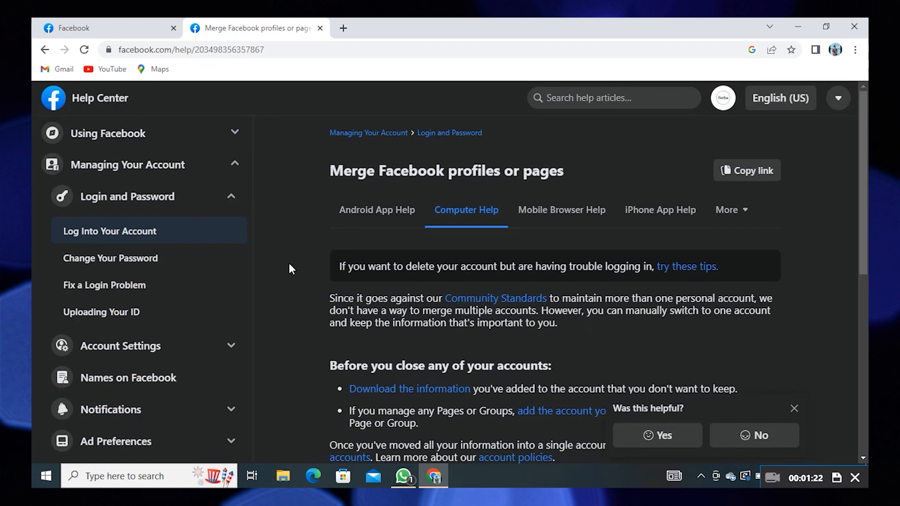
mouse_move(539, 189)
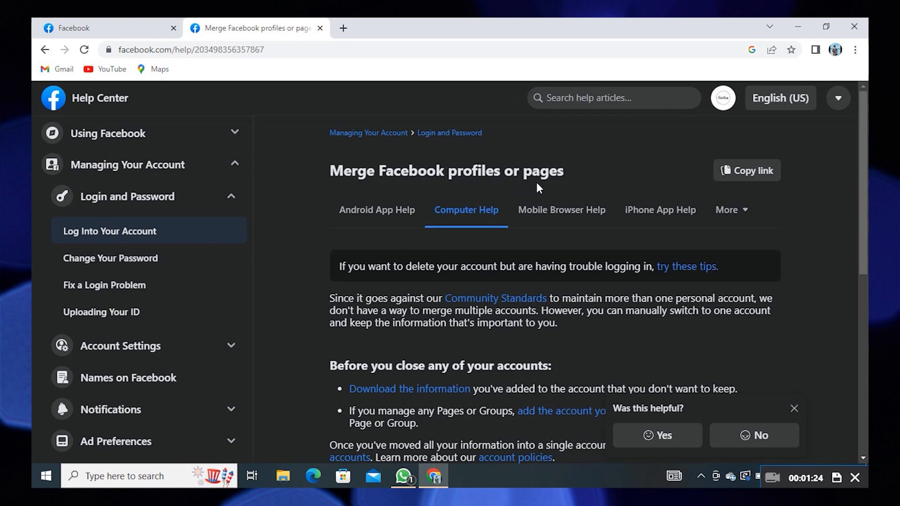
- Scroll the merge article to its guidance on closing extra accounts
scroll(down, 3)
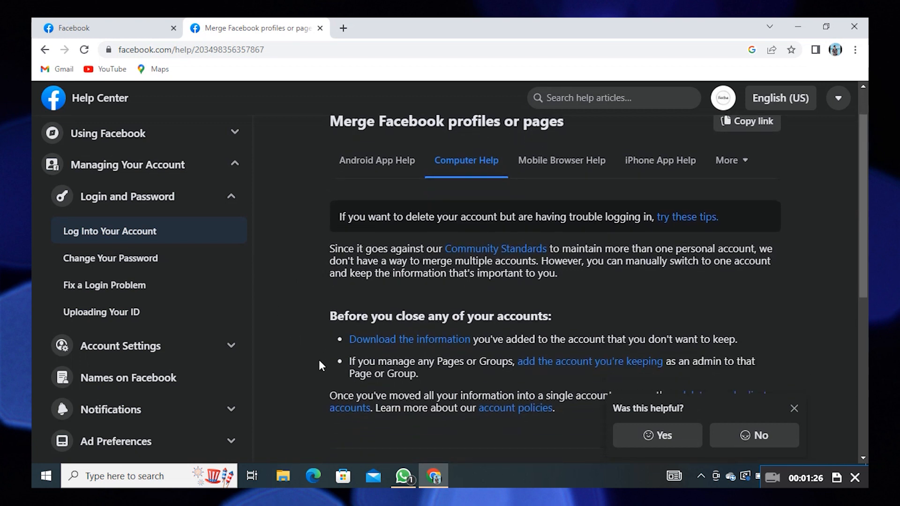
mouse_move(562, 384)
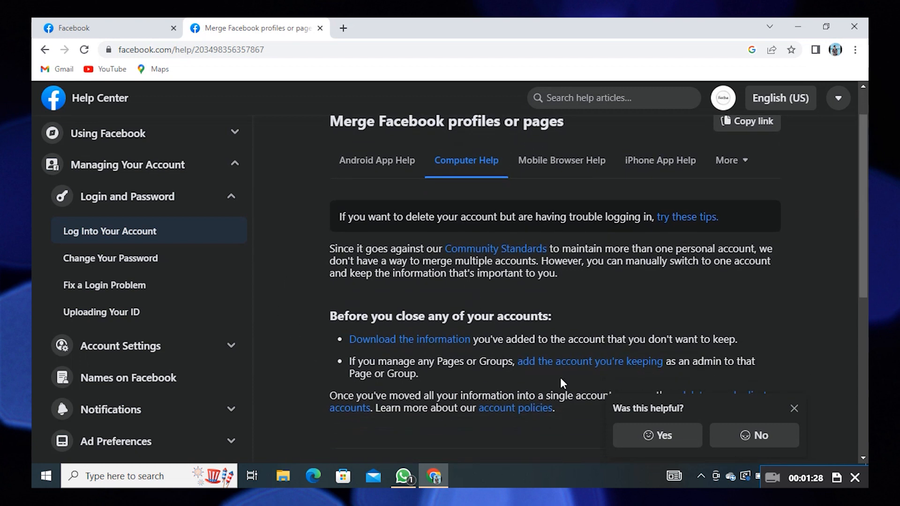
mouse_move(806, 301)
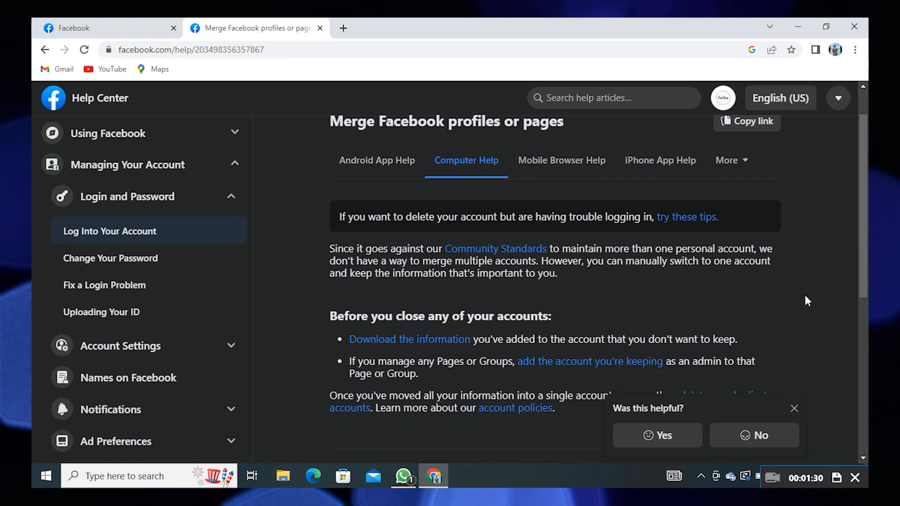